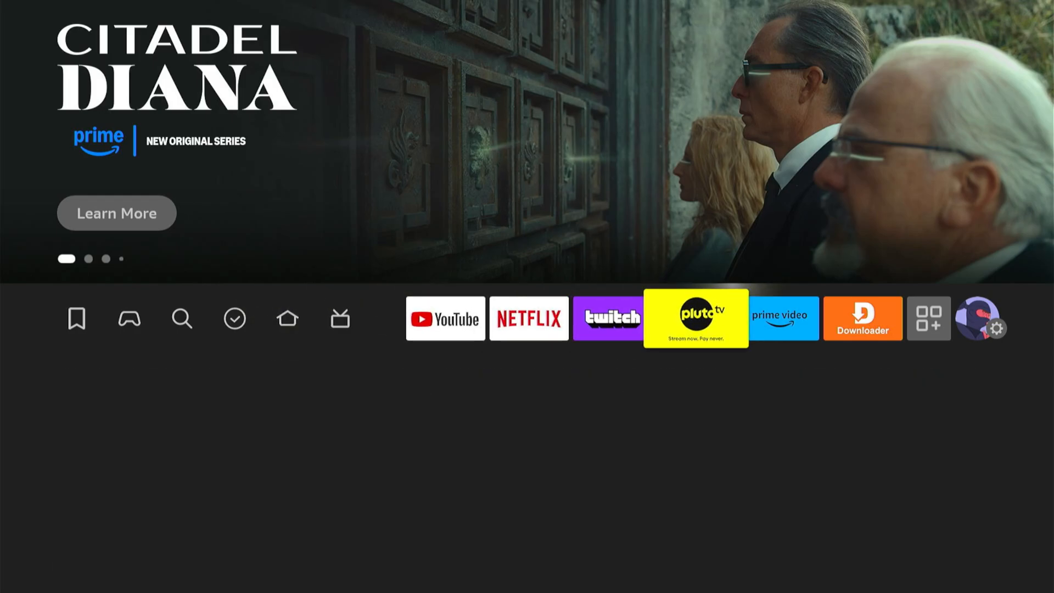
Enter the Fire TV Settings menu from the gear icon on the home row
{"action": "left_click", "coordinate": [999, 328]}
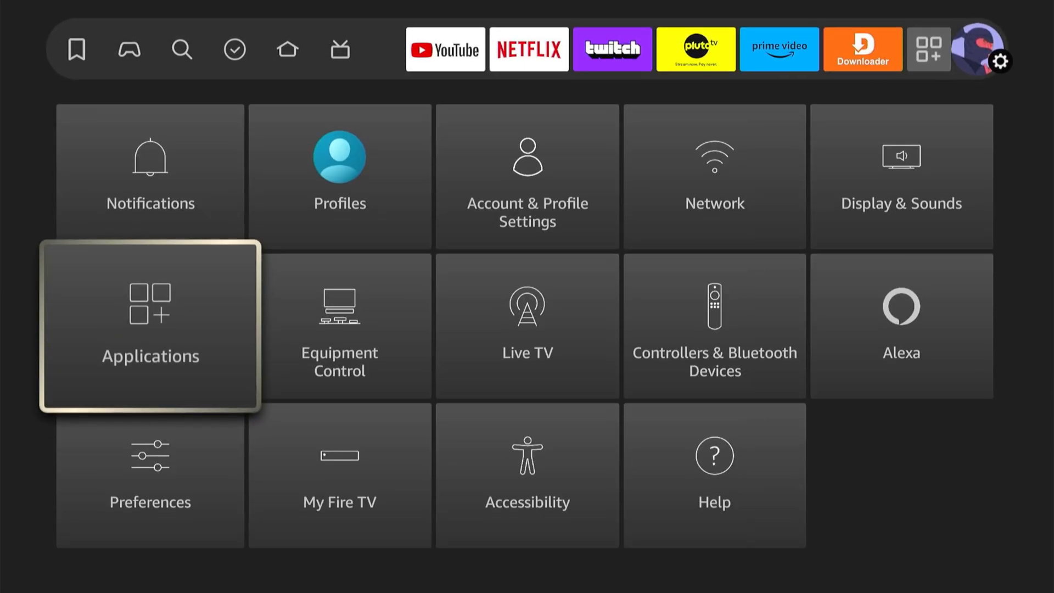
Reach the Language list under Preferences, showing English (United States) checked
{"action": "key", "text": "DOWN"}
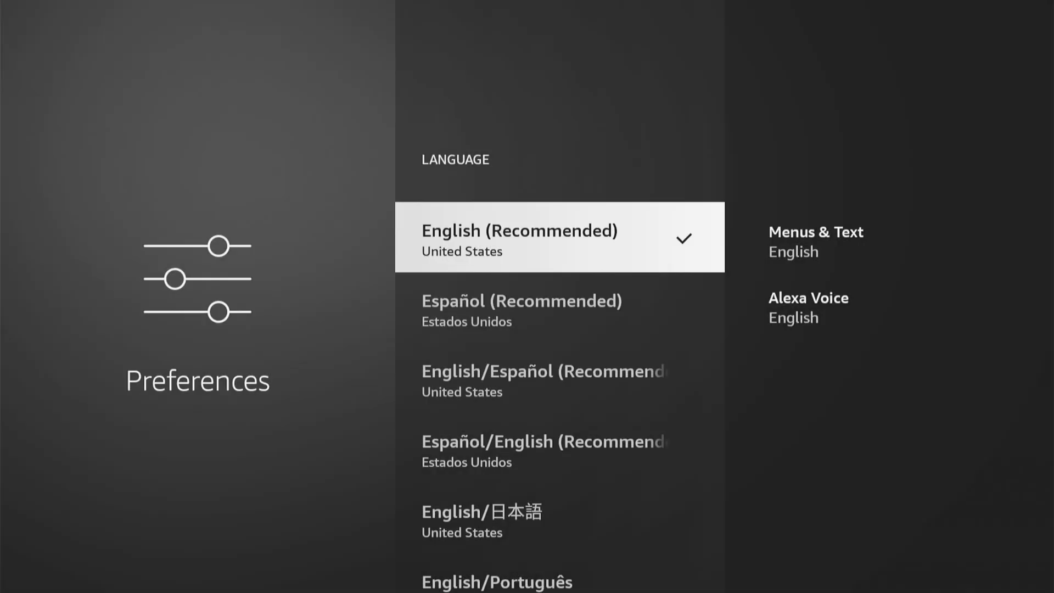
Scroll through the language options past Deutsch, Français and Português without selecting any
{"action": "scroll", "scroll_direction": "down", "scroll_amount": 3}
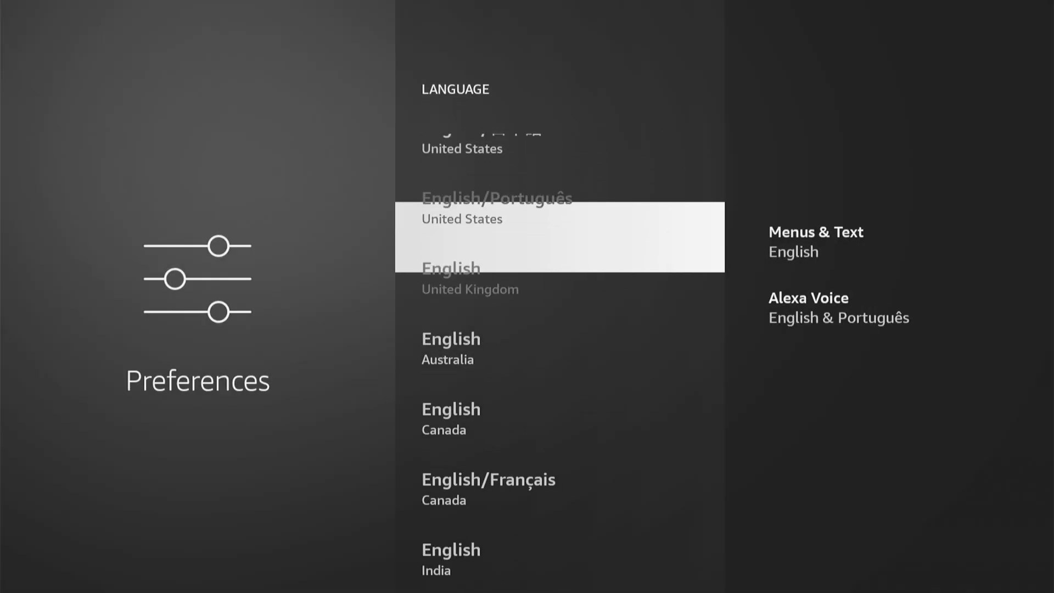
{"action": "scroll", "scroll_direction": "down", "scroll_amount": 3}
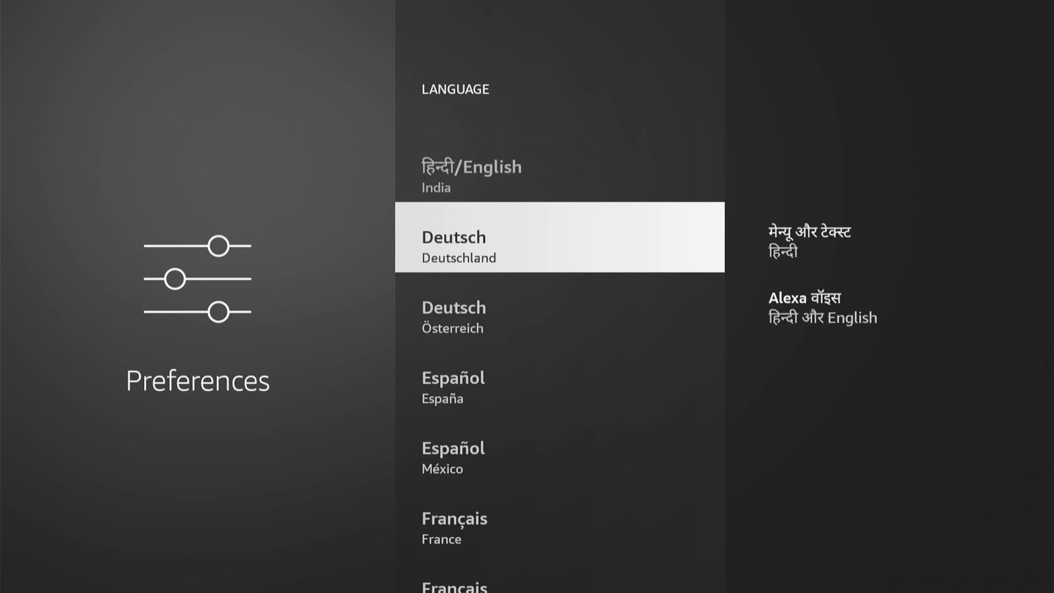
{"action": "scroll", "scroll_direction": "down", "scroll_amount": 3}
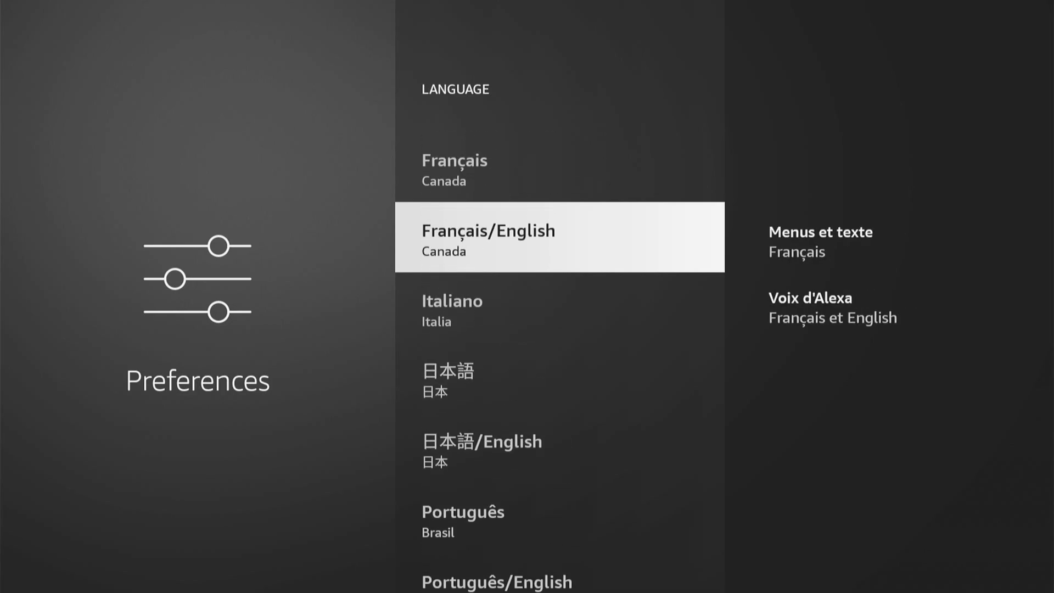
{"action": "scroll", "scroll_direction": "down", "scroll_amount": 3}
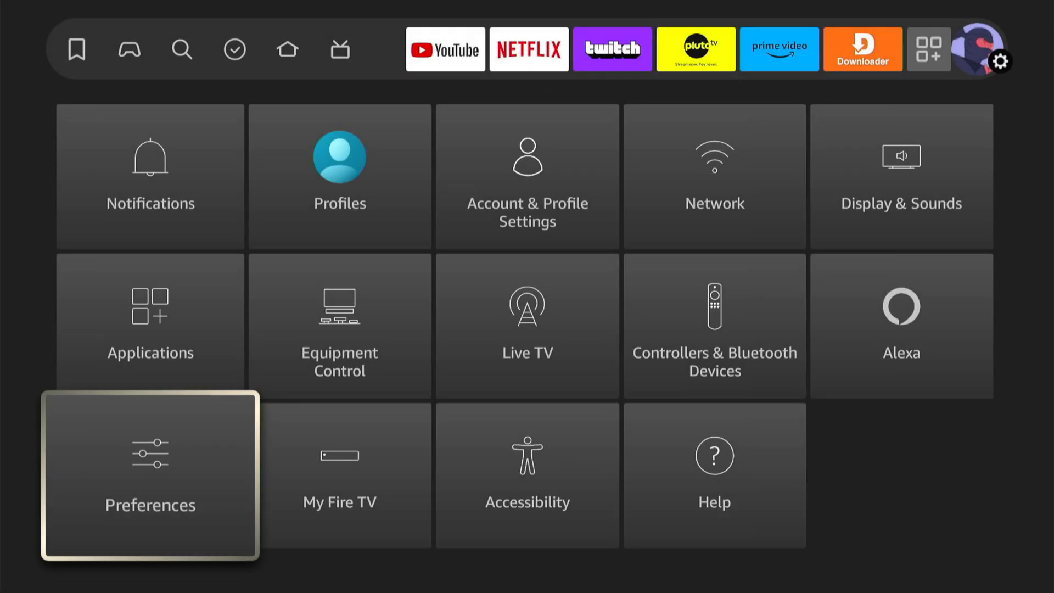
{"action": "left_click", "coordinate": [149, 476]}
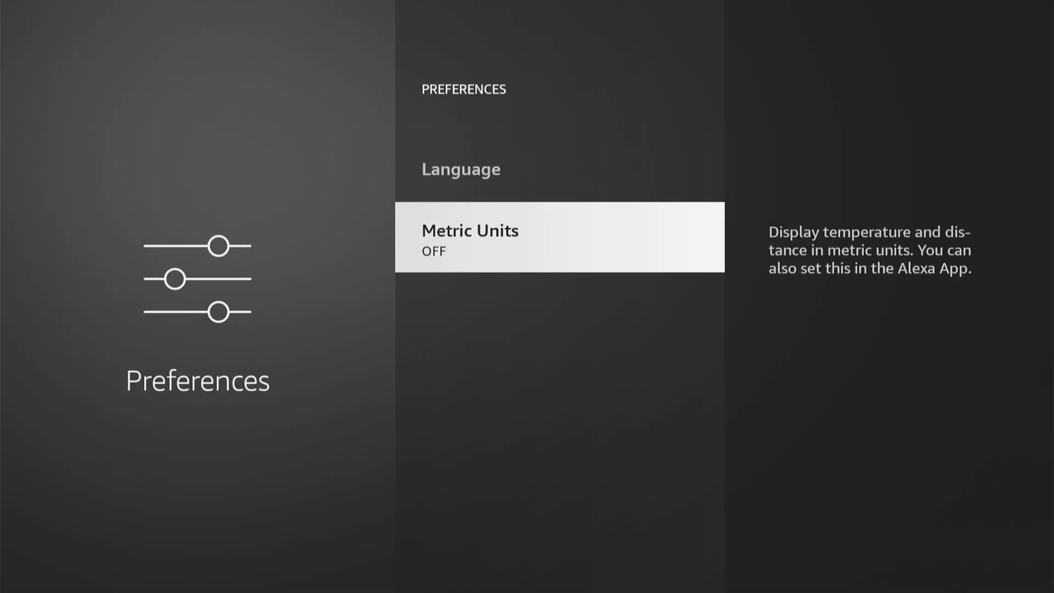
{"action": "key", "text": "Back"}
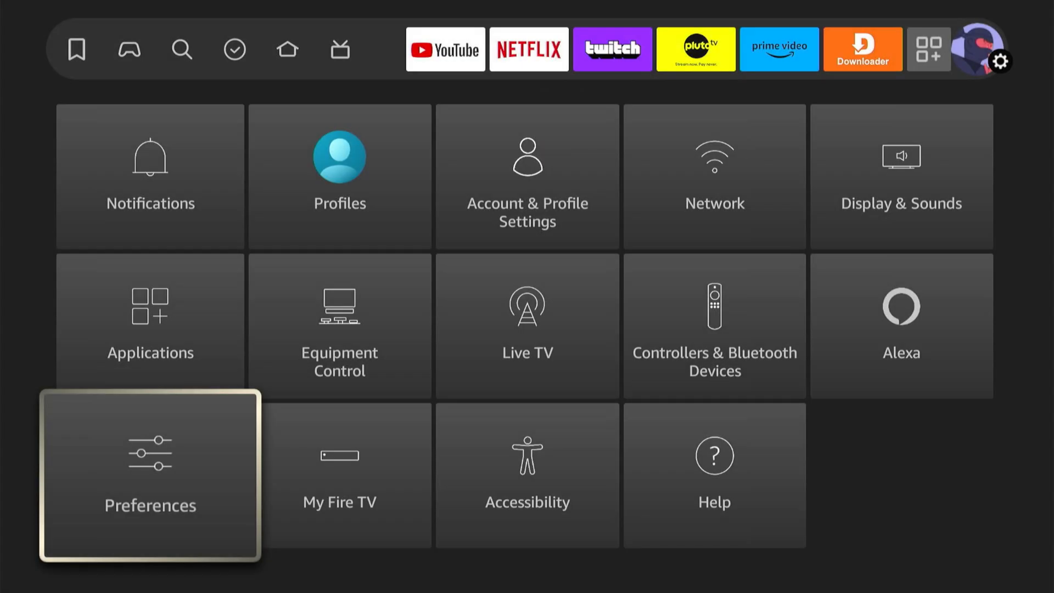